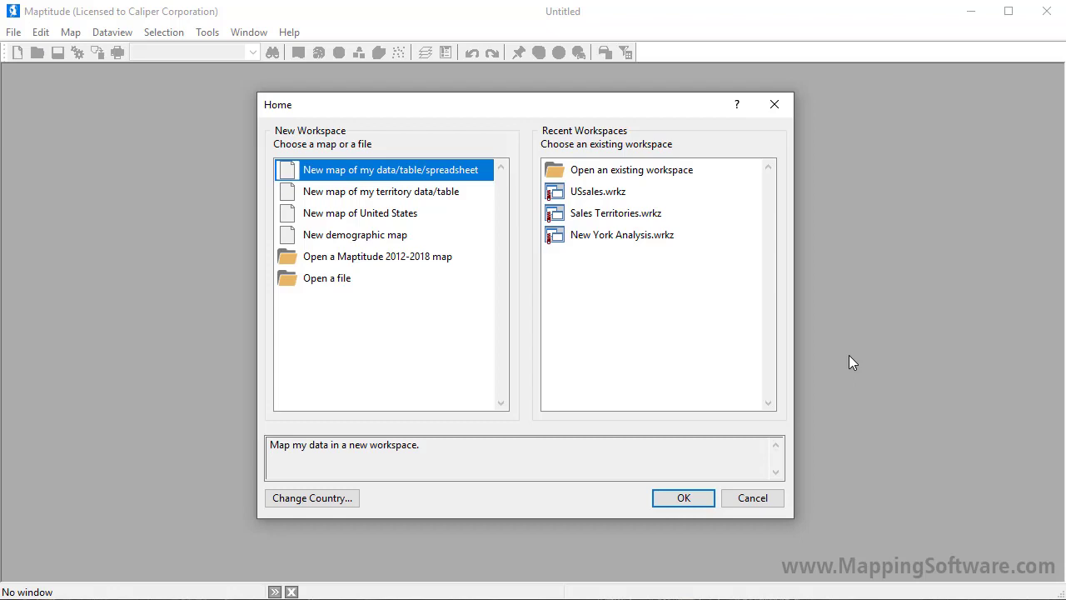
- Select 'New map of United States' in the Home dialog
{"action": "left_click", "coordinate": [360, 213]}
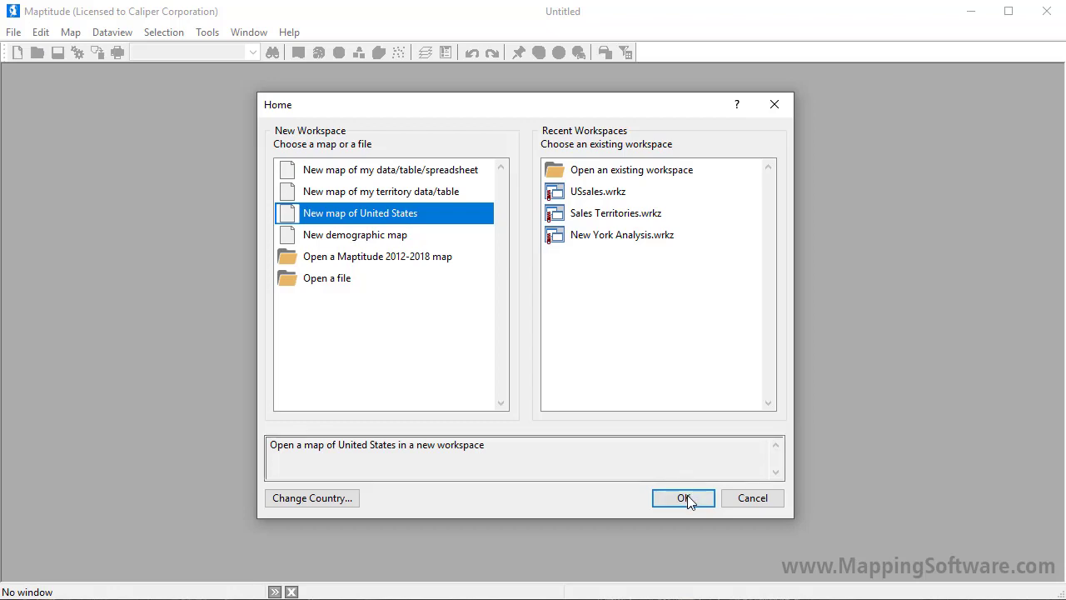
- Confirm the new workspace and map the U.S. State 'MA' with the Create-a-Map Wizard
{"action": "left_click", "coordinate": [683, 497]}
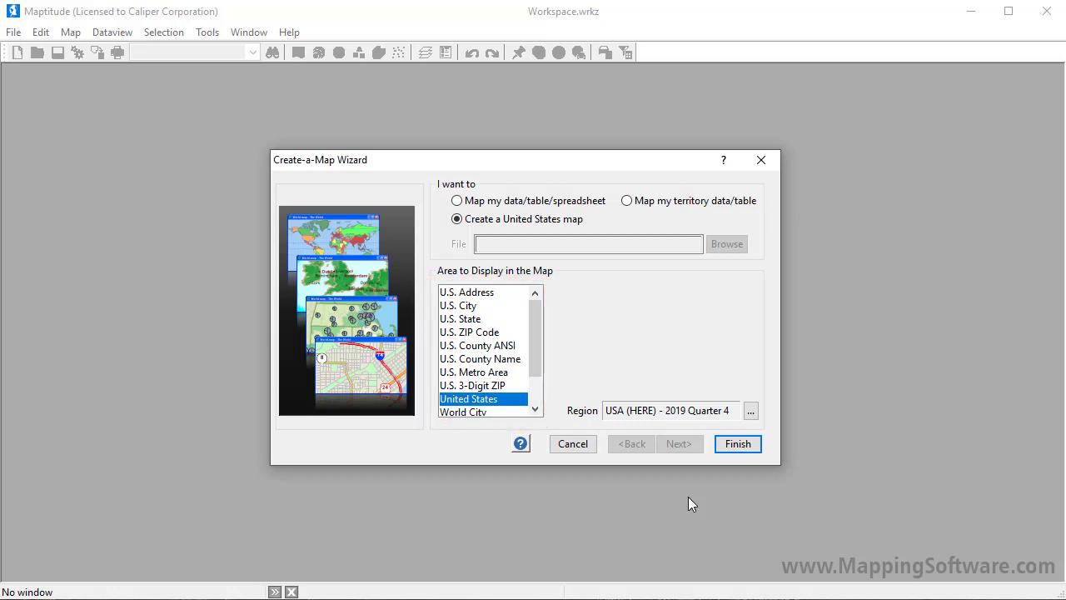
{"action": "mouse_move", "coordinate": [559, 460]}
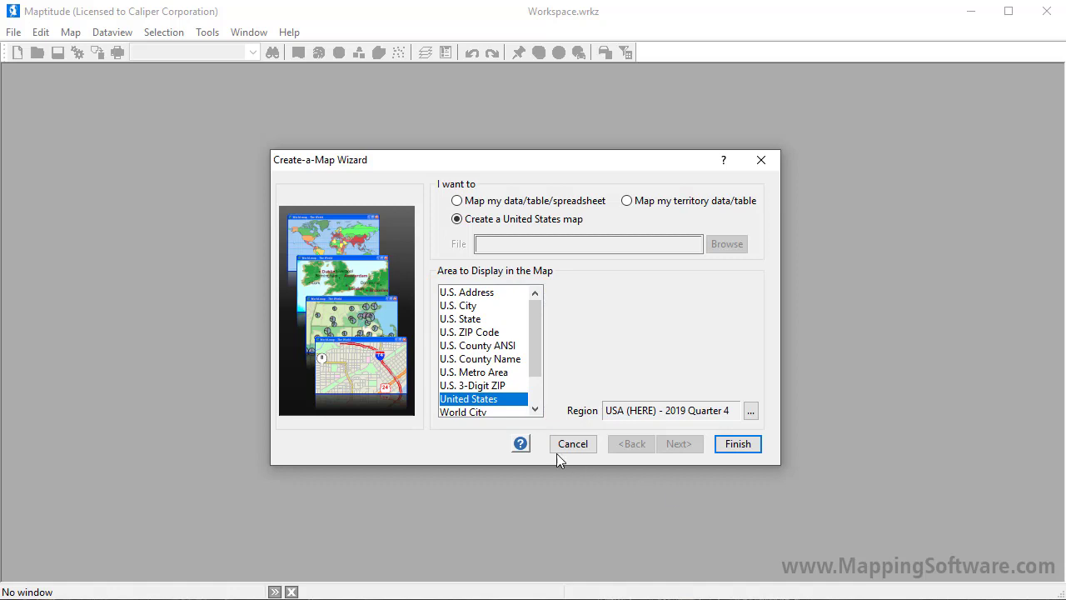
{"action": "left_click", "coordinate": [460, 319]}
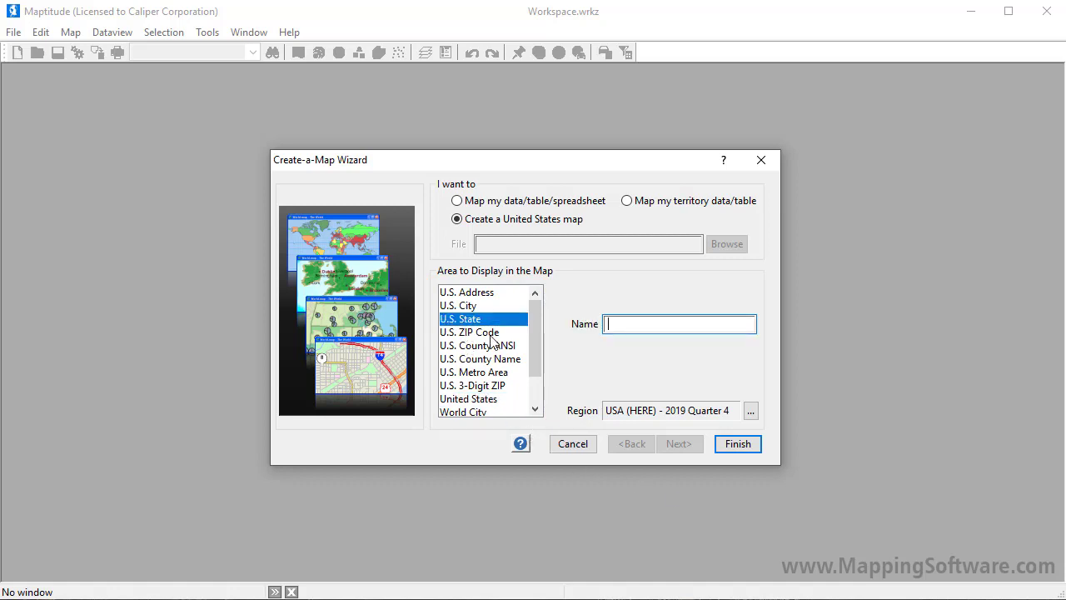
{"action": "type", "text": "MA"}
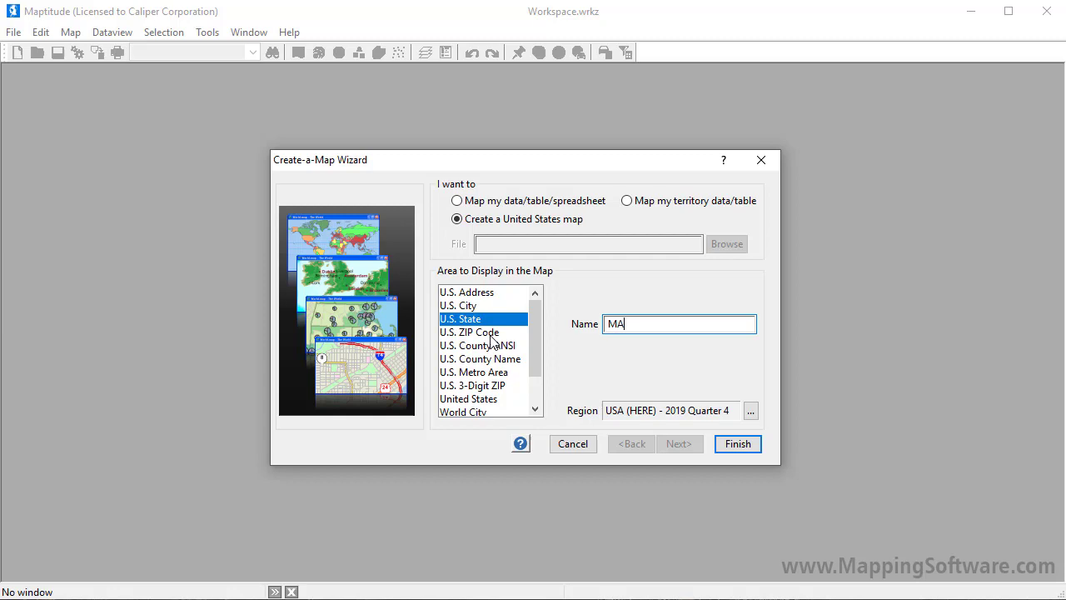
{"action": "left_click", "coordinate": [735, 443]}
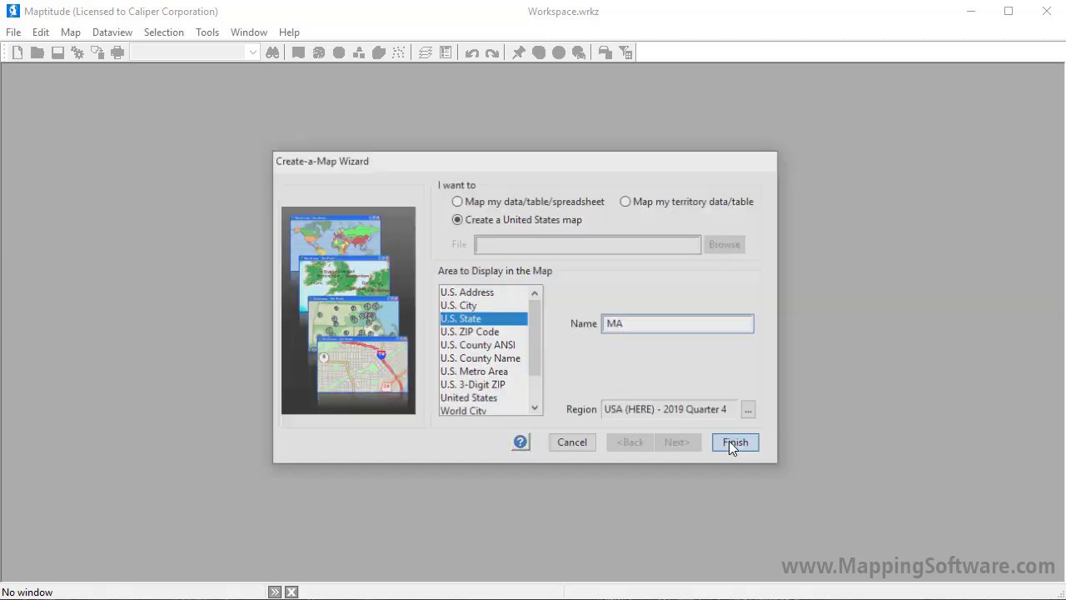
{"action": "left_click", "coordinate": [735, 441]}
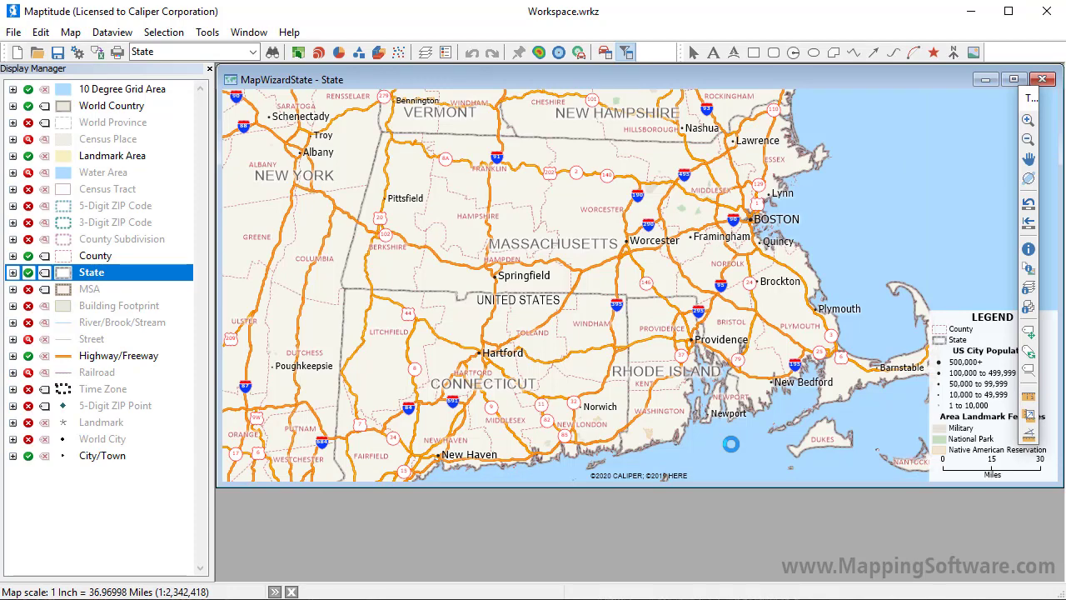
- Create a new map of U.S. ZIP Code 90045 through Map > New Map
{"action": "left_click", "coordinate": [71, 31]}
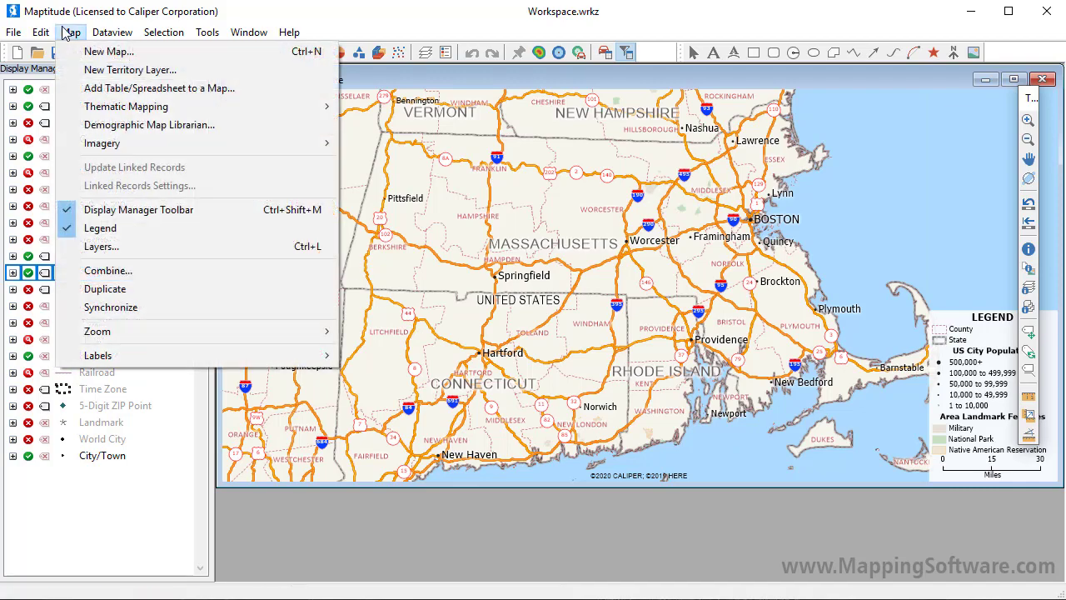
{"action": "left_click", "coordinate": [109, 51]}
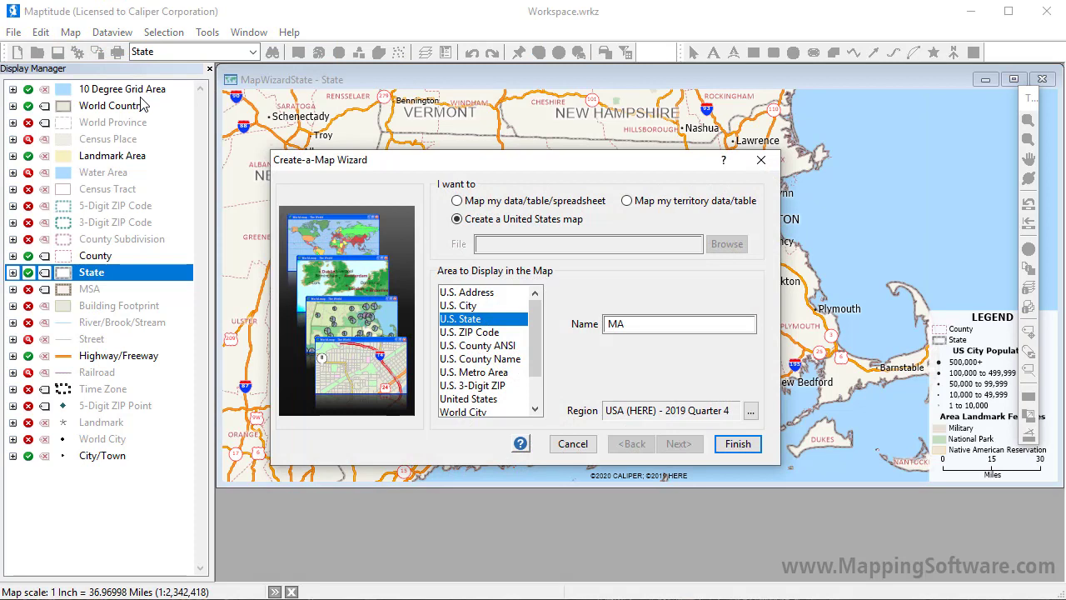
{"action": "mouse_move", "coordinate": [486, 339]}
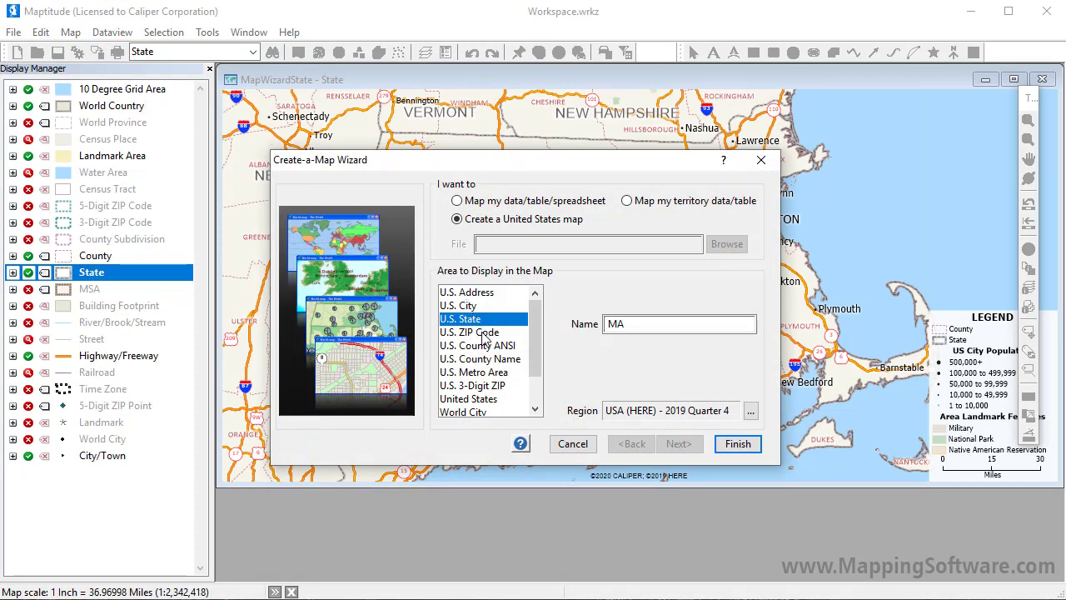
{"action": "left_click", "coordinate": [470, 332]}
{"action": "type", "text": "90045"}
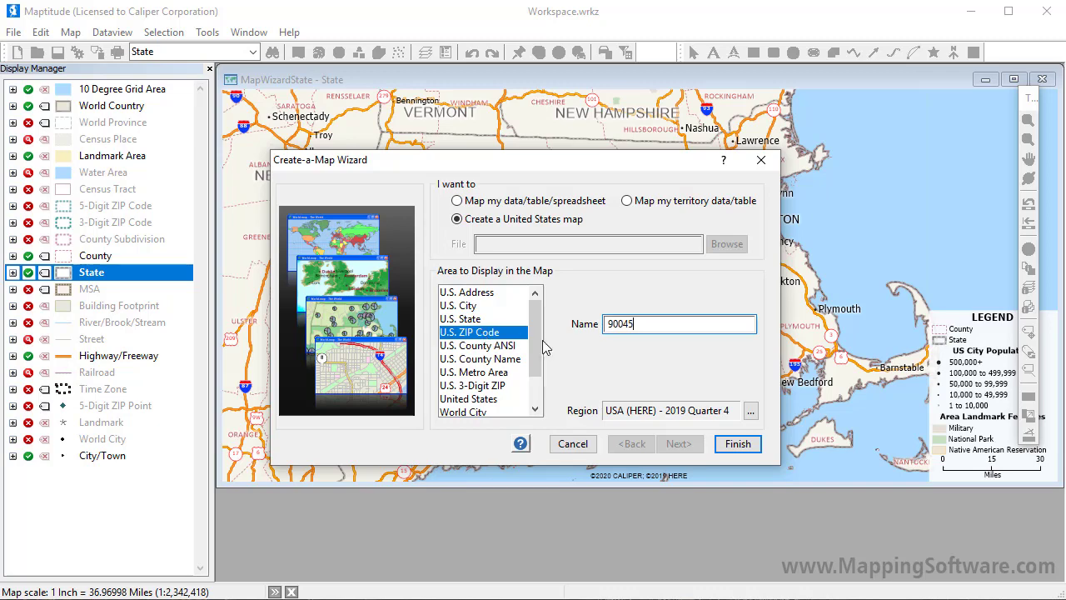
{"action": "left_click", "coordinate": [737, 443]}
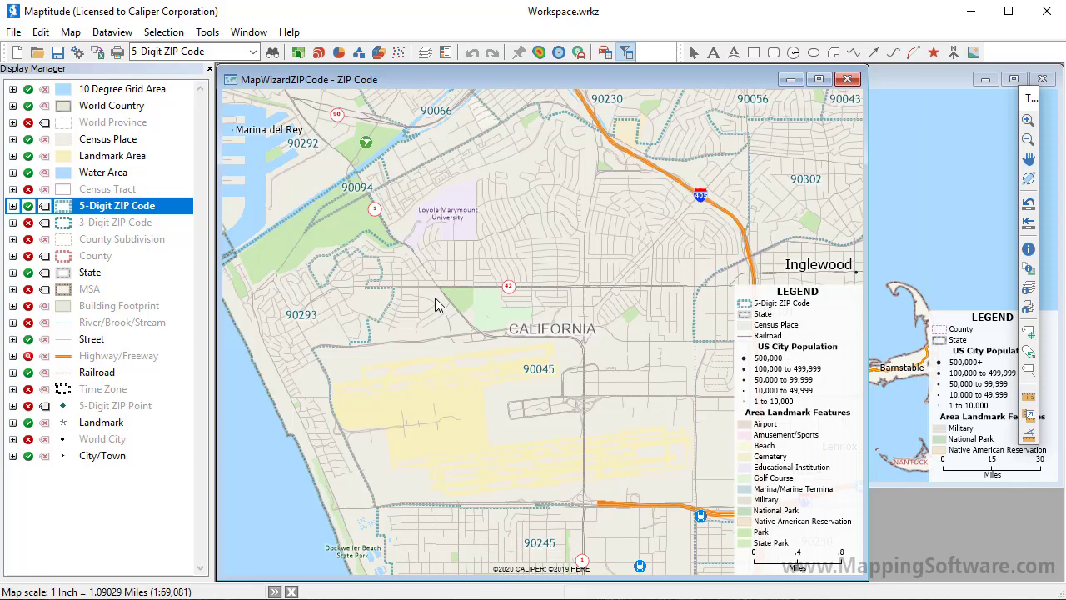
{"action": "left_click", "coordinate": [12, 31]}
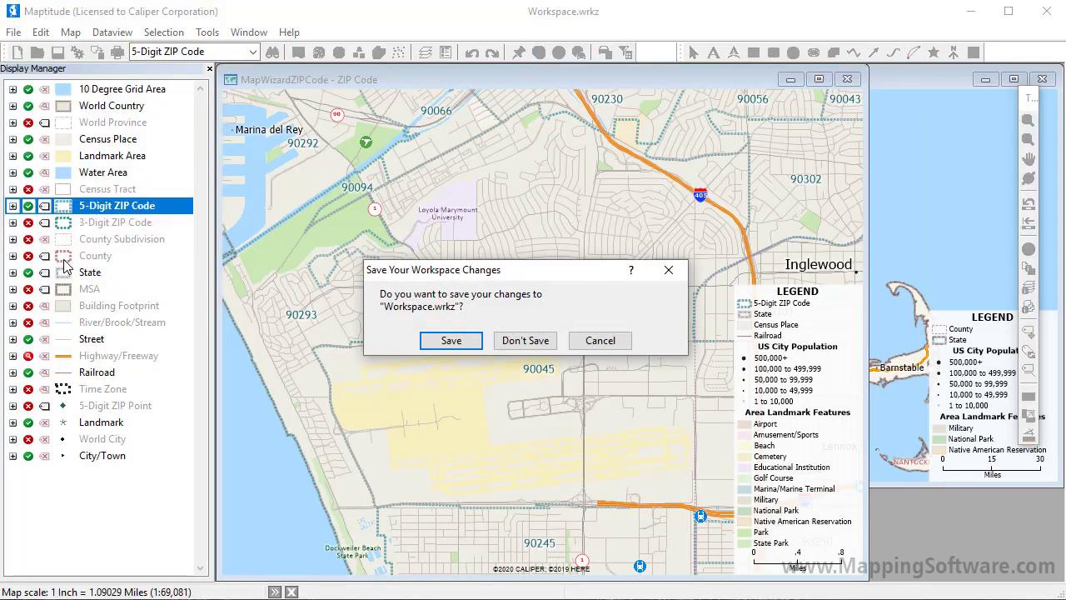
- Close the workspace with Don't Save and confirm 'New demographic map' in the Home dialog
{"action": "left_click", "coordinate": [525, 340]}
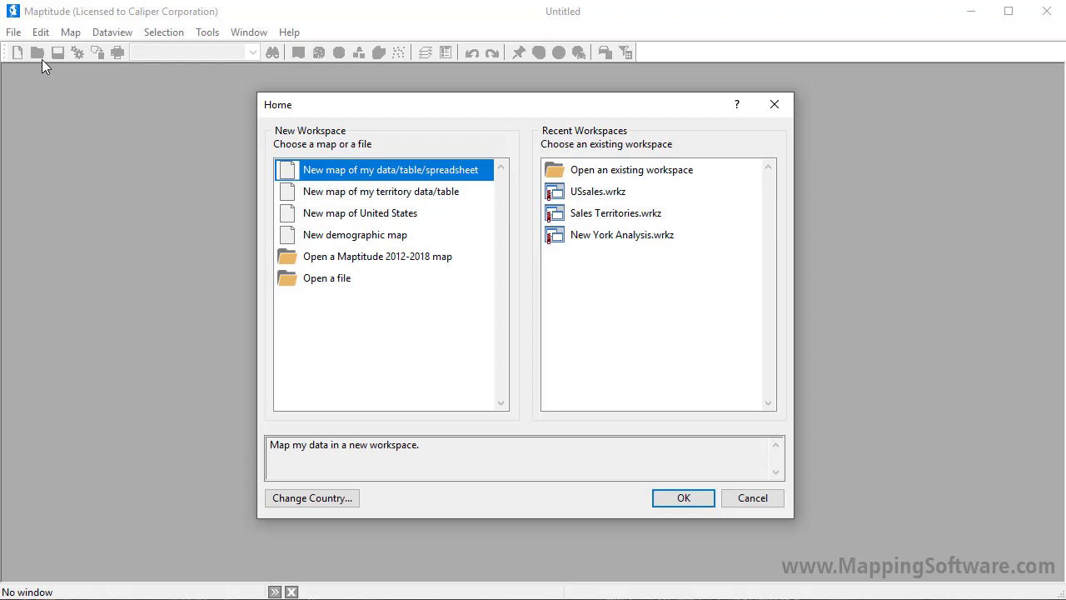
{"action": "left_click", "coordinate": [356, 234]}
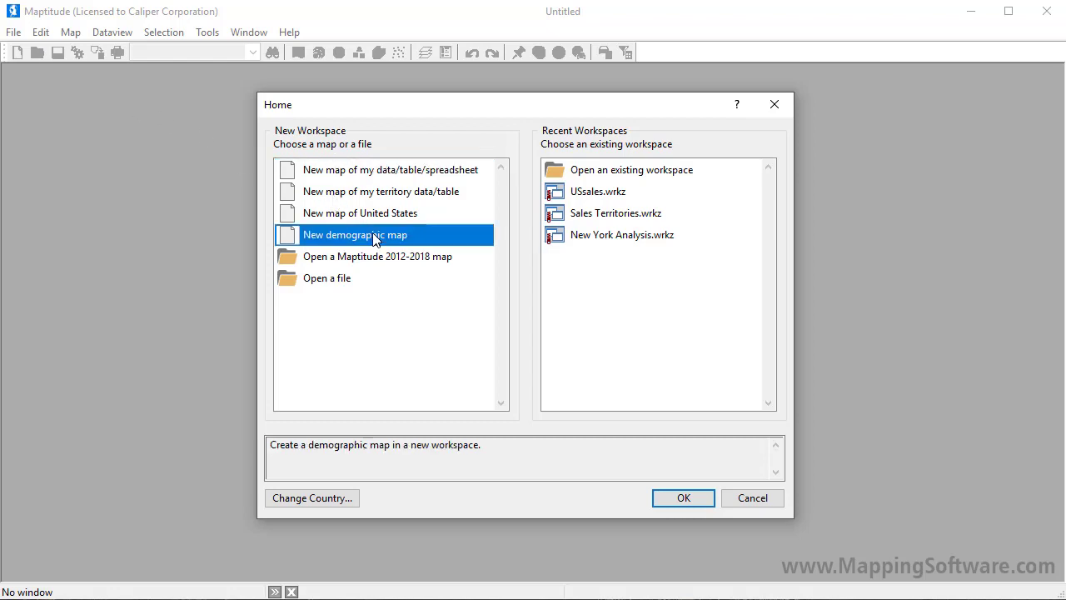
{"action": "left_click", "coordinate": [682, 497]}
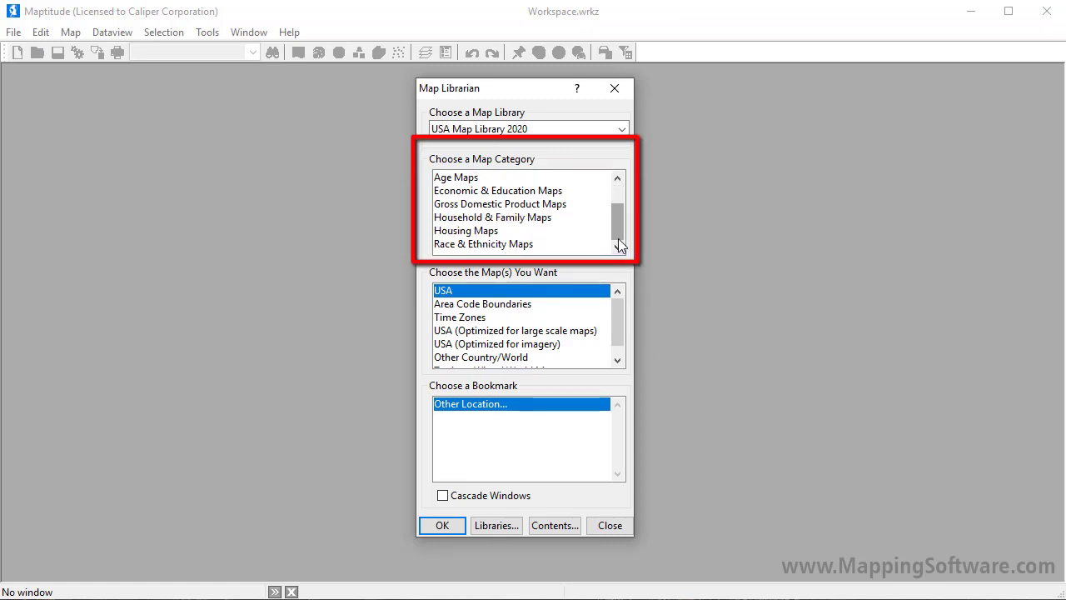
- Open 'Median Home Value by ZIP Code' from the Housing Maps category in Map Librarian
{"action": "left_click", "coordinate": [466, 231]}
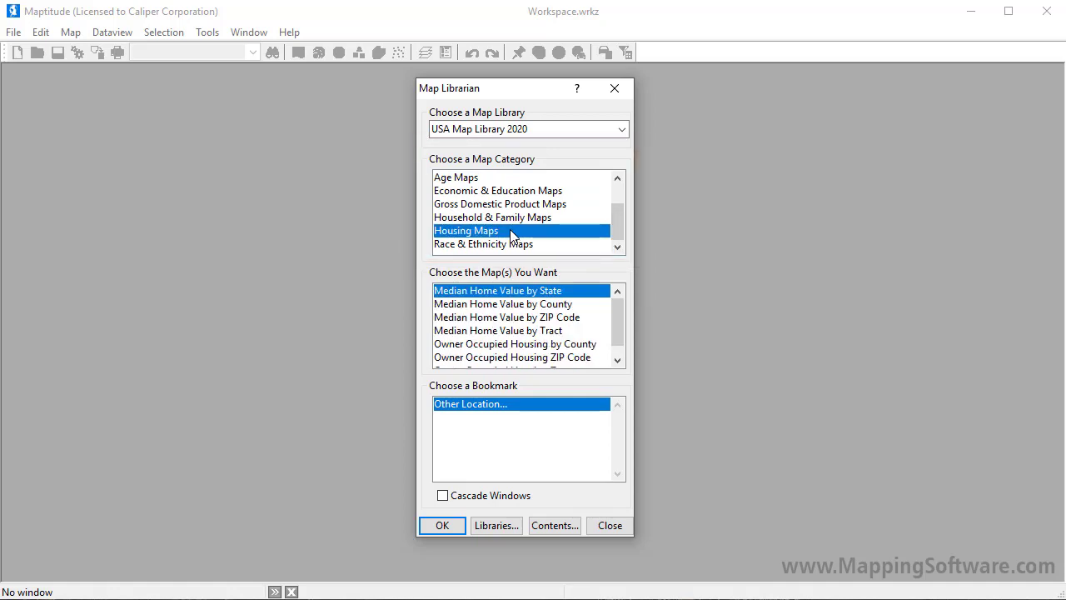
{"action": "left_click", "coordinate": [507, 316]}
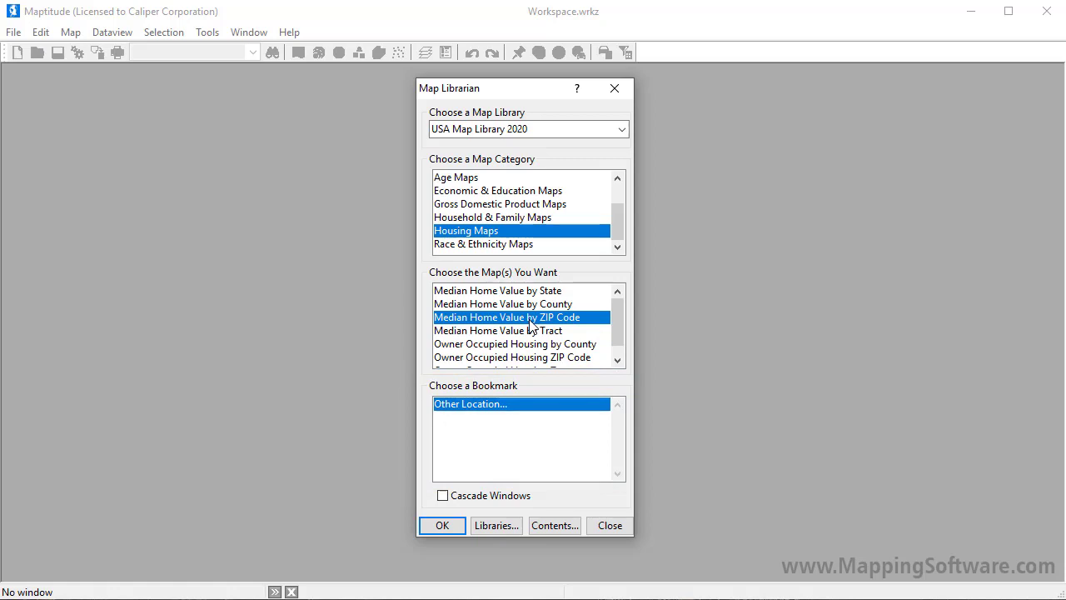
{"action": "left_click", "coordinate": [441, 526]}
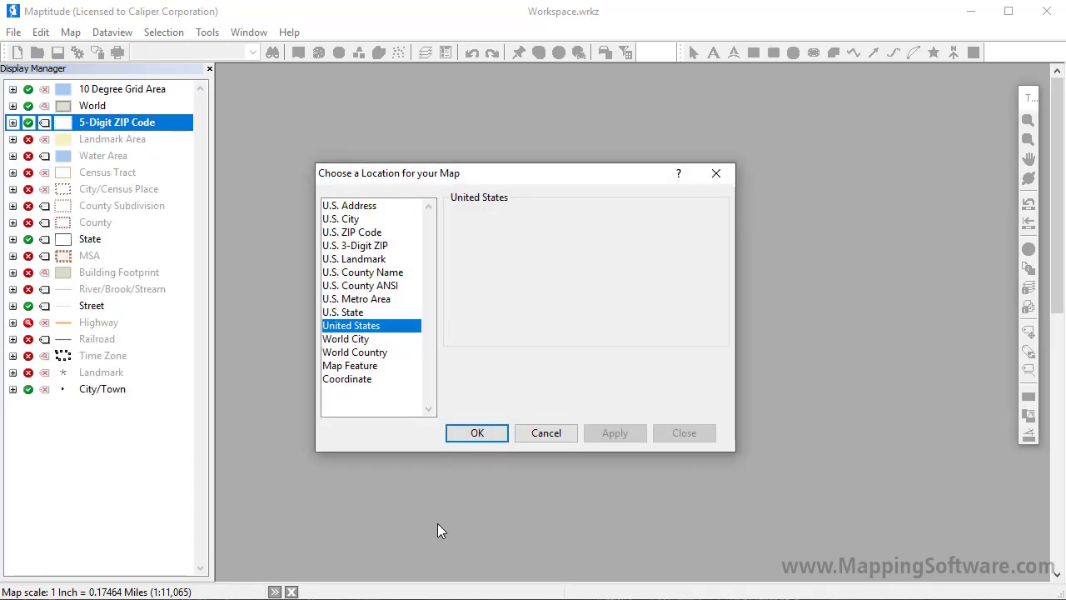
- Locate the home-value map by U.S. State 'GA' (Georgia)
{"action": "left_click", "coordinate": [342, 312]}
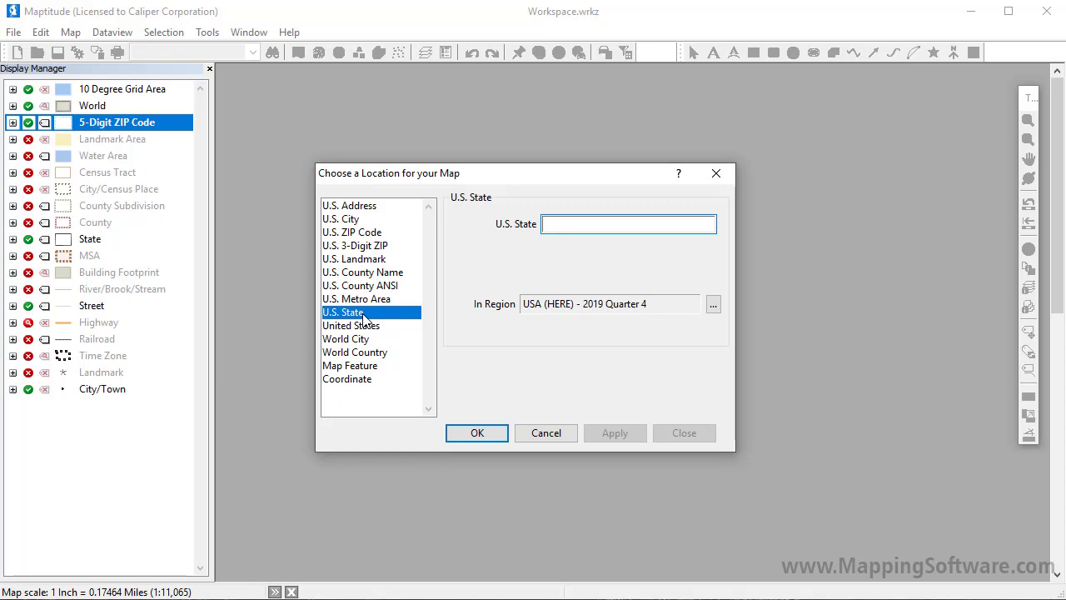
{"action": "type", "text": "GA"}
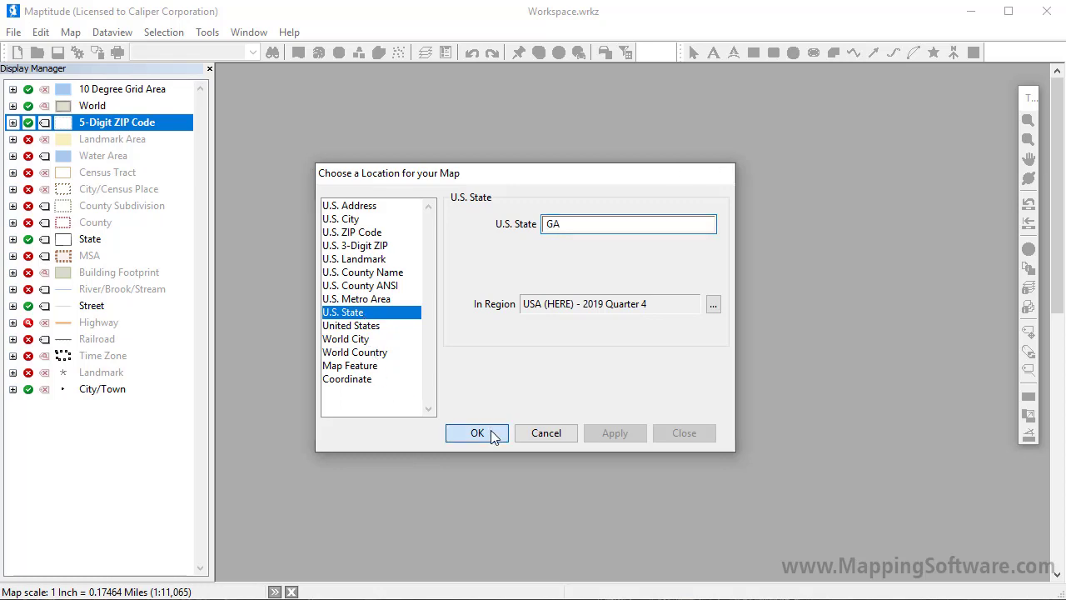
{"action": "left_click", "coordinate": [476, 433]}
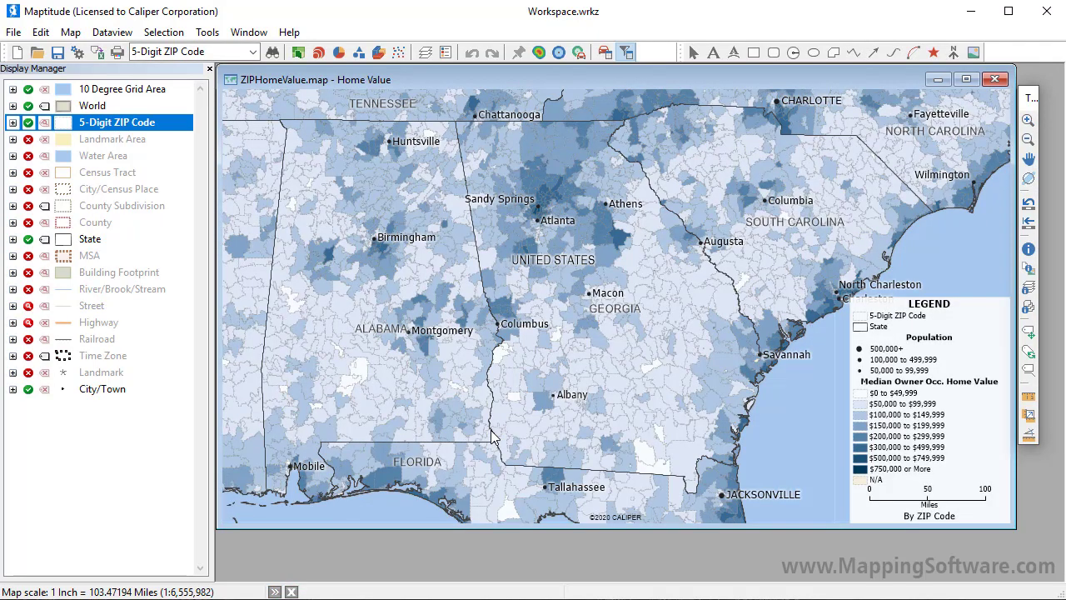
{"action": "mouse_move", "coordinate": [258, 211]}
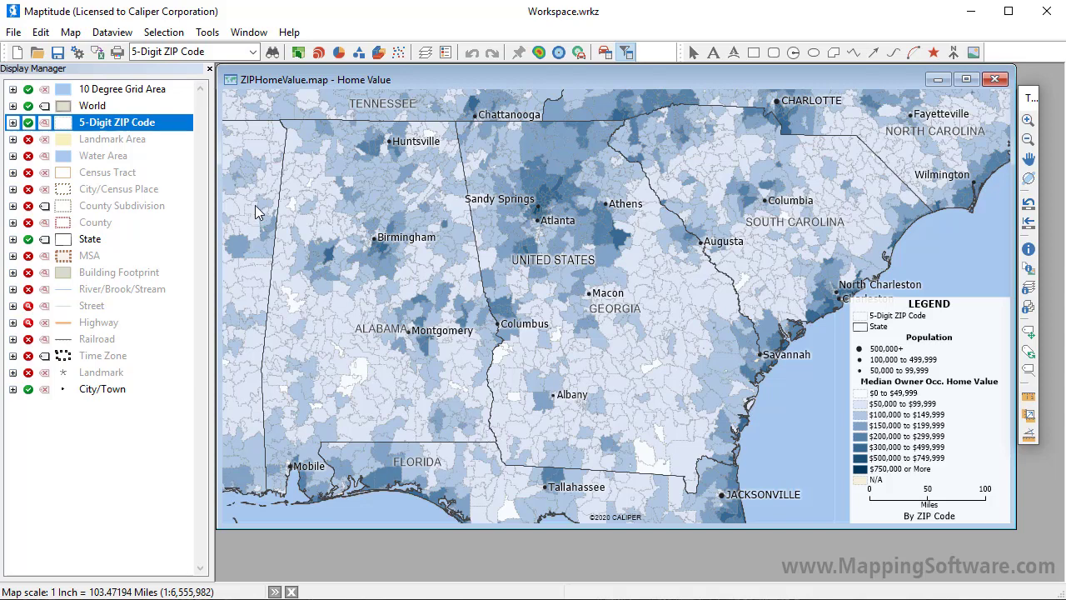
{"action": "left_click", "coordinate": [13, 32]}
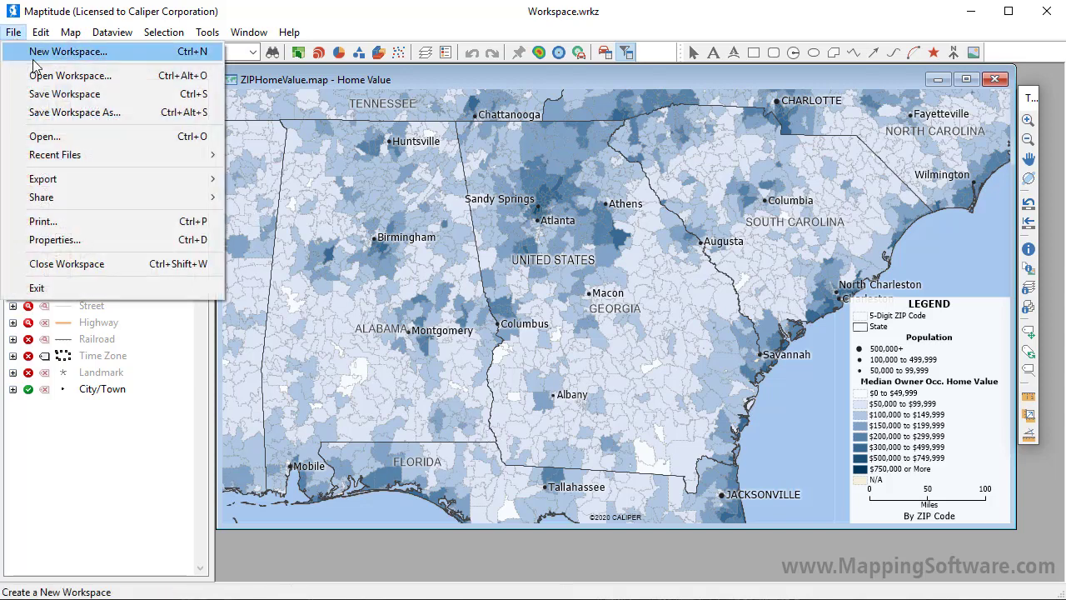
- Close the Georgia workspace without saving and reopen the Home dialog
{"action": "left_click", "coordinate": [68, 52]}
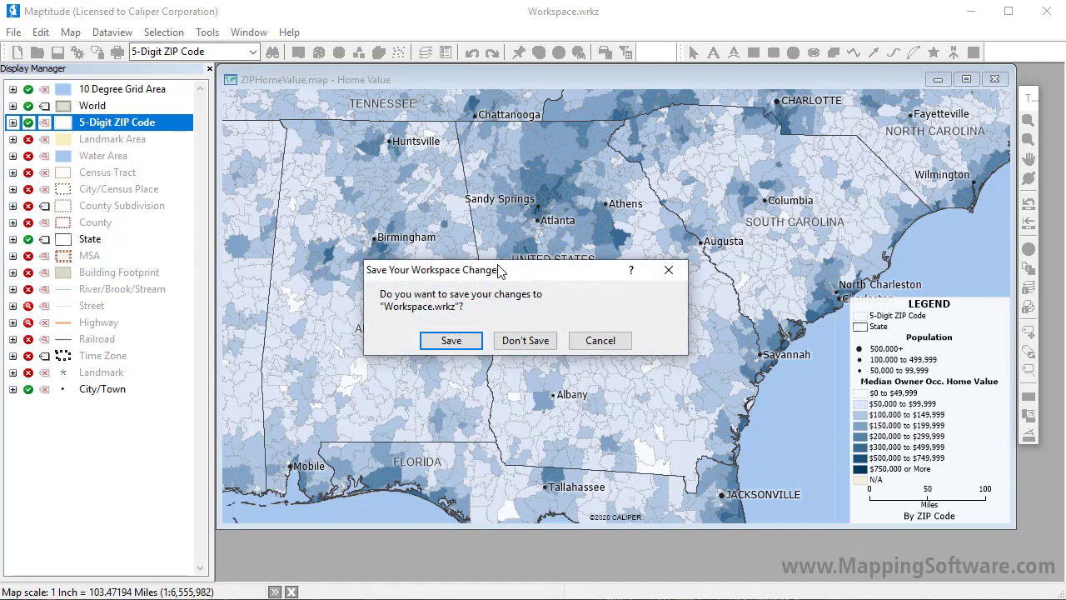
{"action": "left_click", "coordinate": [525, 340]}
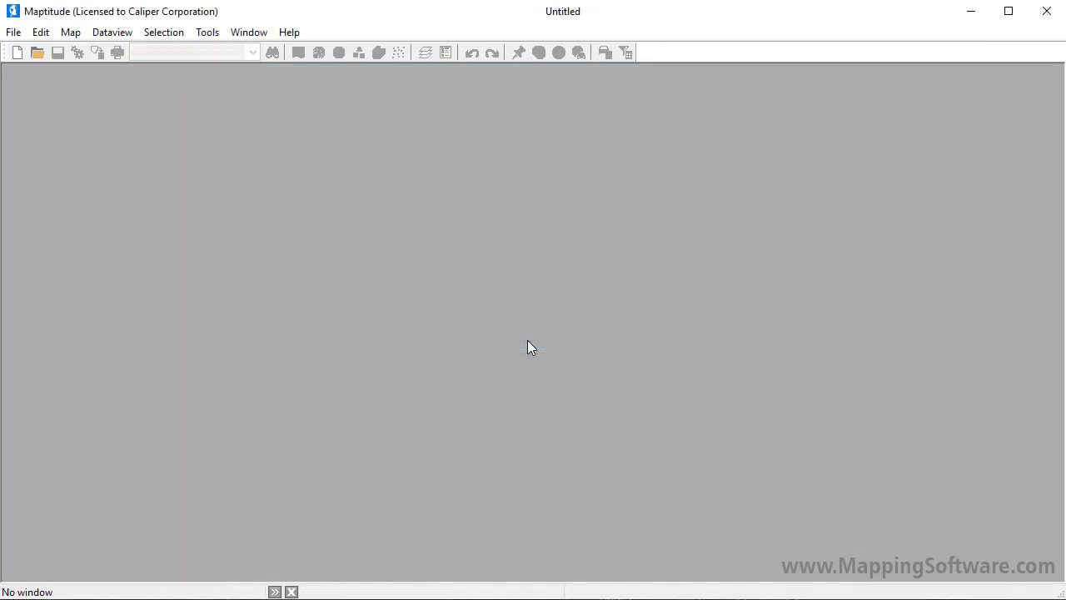
{"action": "mouse_move", "coordinate": [15, 48]}
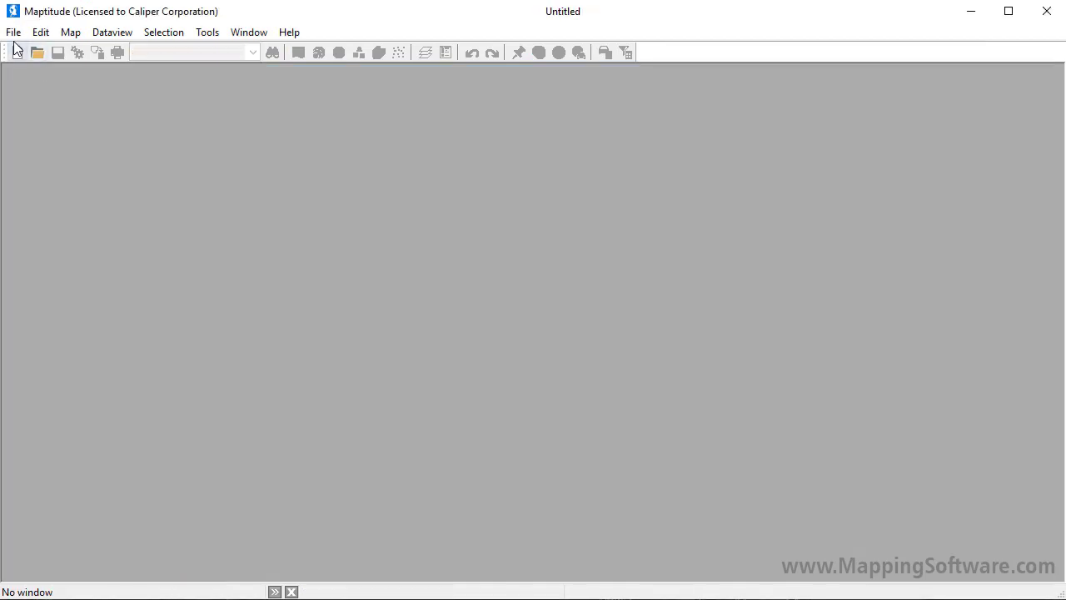
{"action": "left_click", "coordinate": [17, 51]}
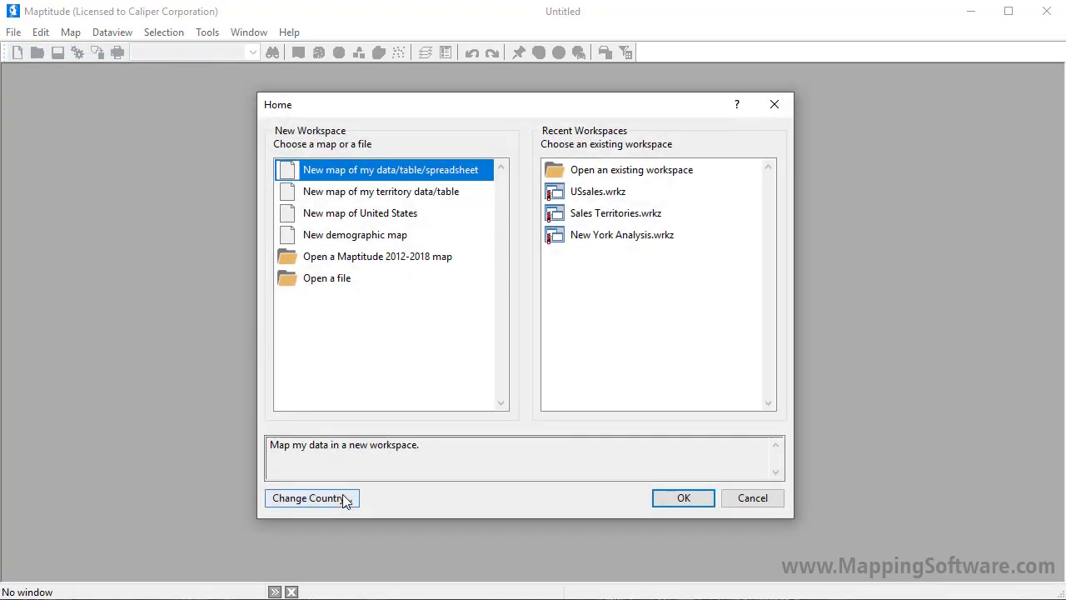
- Switch the country to Canada (HERE) - 2018 Quarter 4 and choose New map of Canada
{"action": "left_click", "coordinate": [312, 498]}
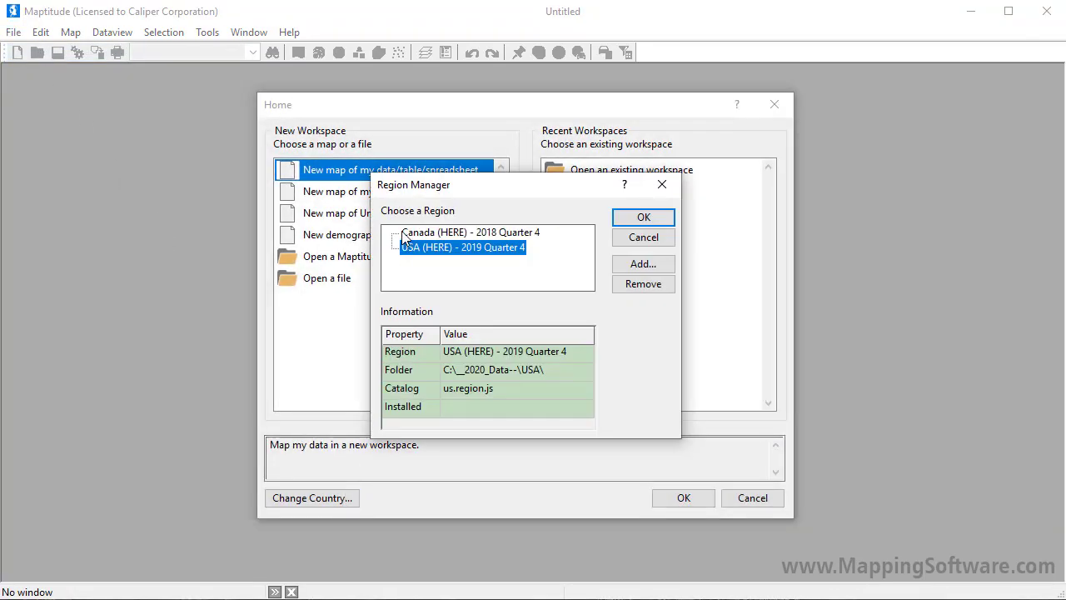
{"action": "left_click", "coordinate": [471, 232]}
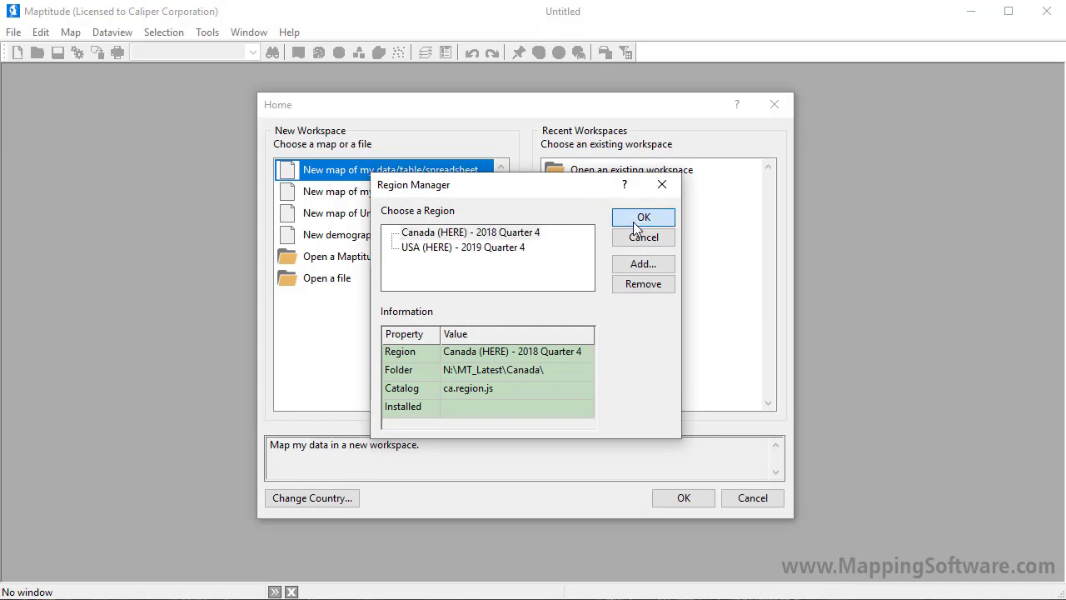
{"action": "left_click", "coordinate": [642, 218]}
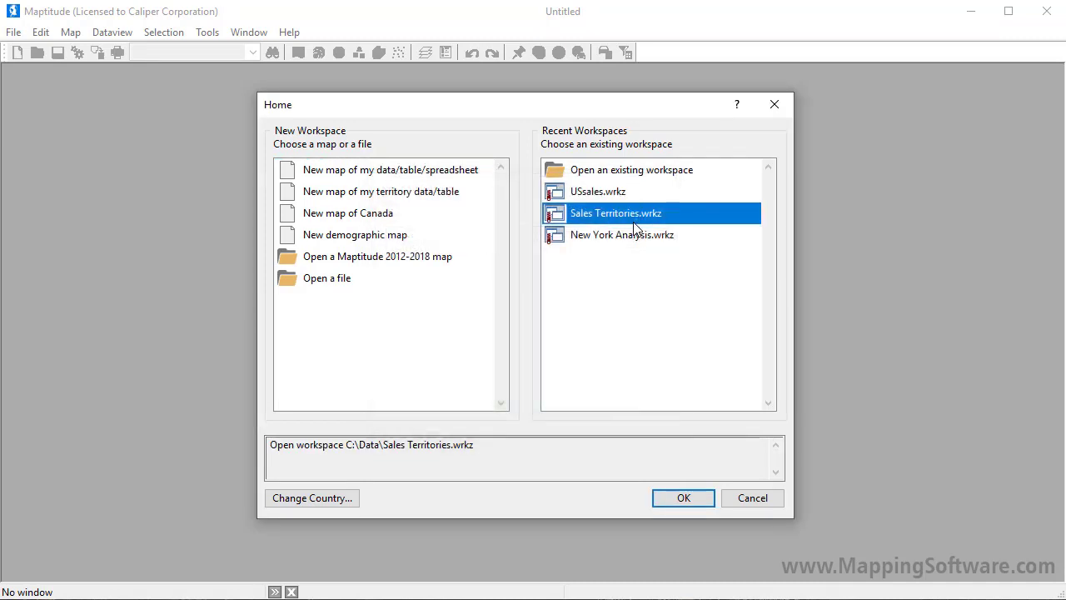
{"action": "left_click", "coordinate": [348, 213]}
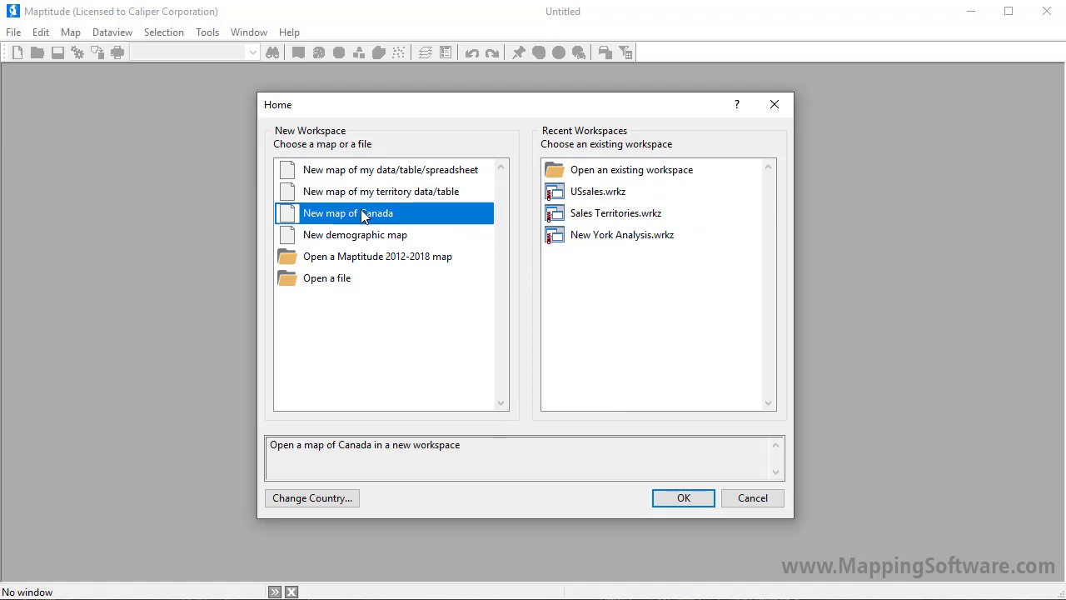
{"action": "left_click", "coordinate": [682, 497]}
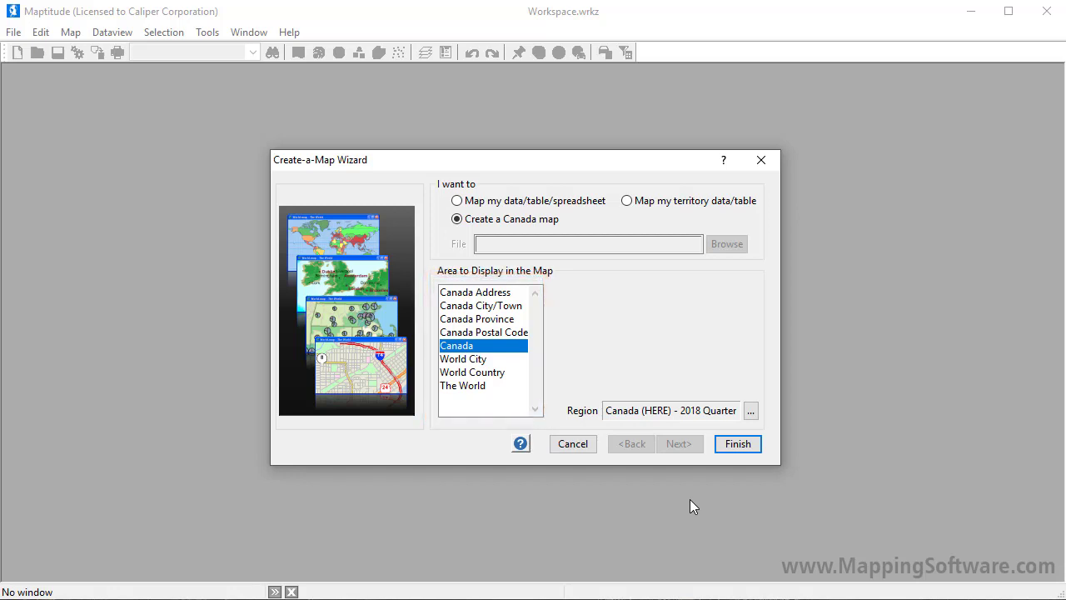
- Map the Canada City/Town 'Sudbury ON' with the Create-a-Map Wizard
{"action": "left_click", "coordinate": [482, 304]}
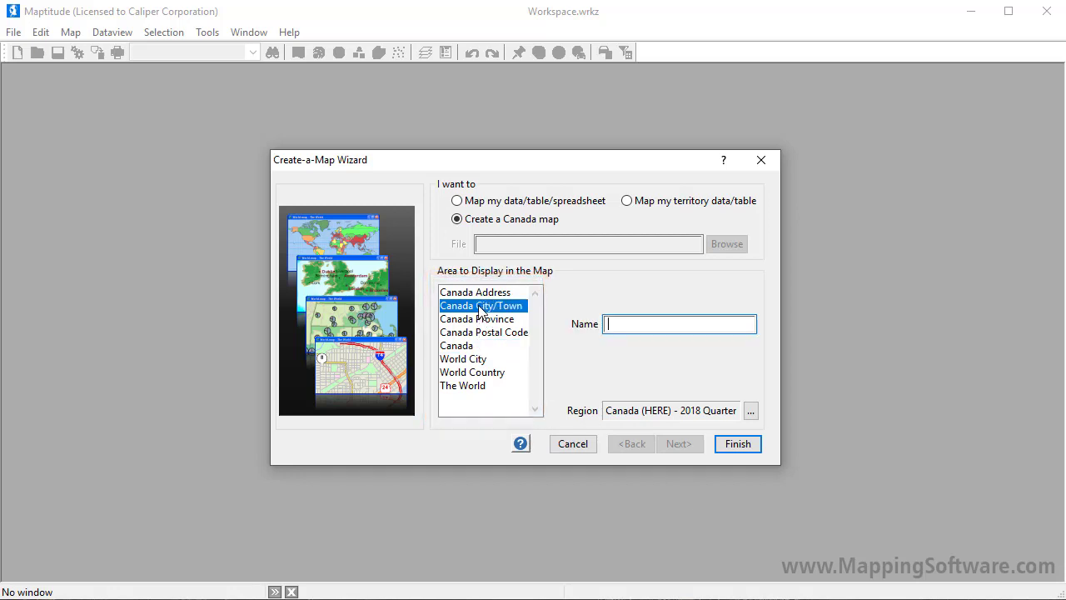
{"action": "type", "text": "Sudbury O"}
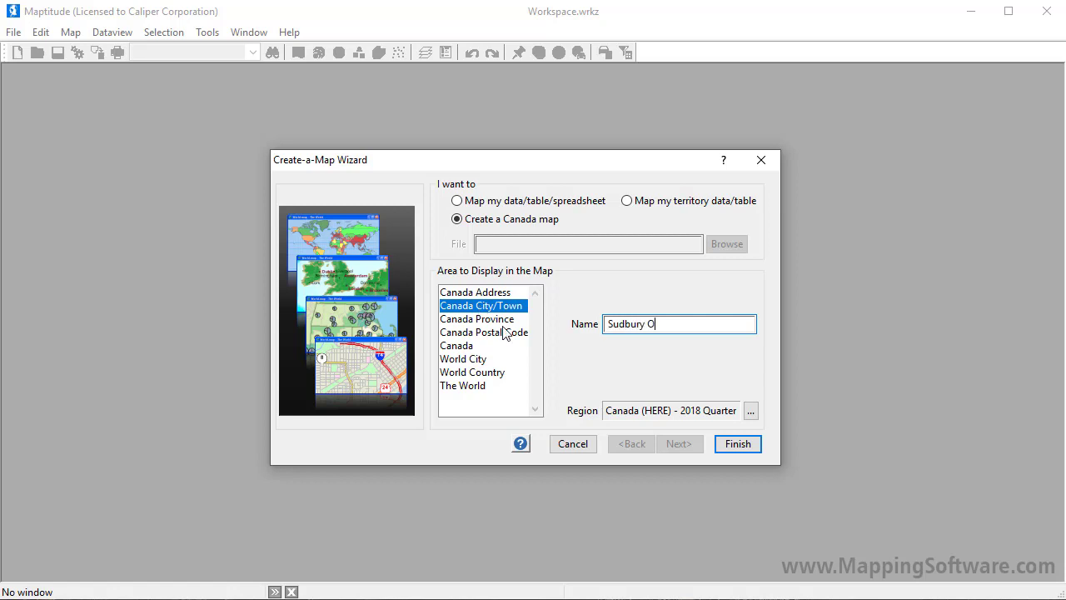
{"action": "type", "text": "N"}
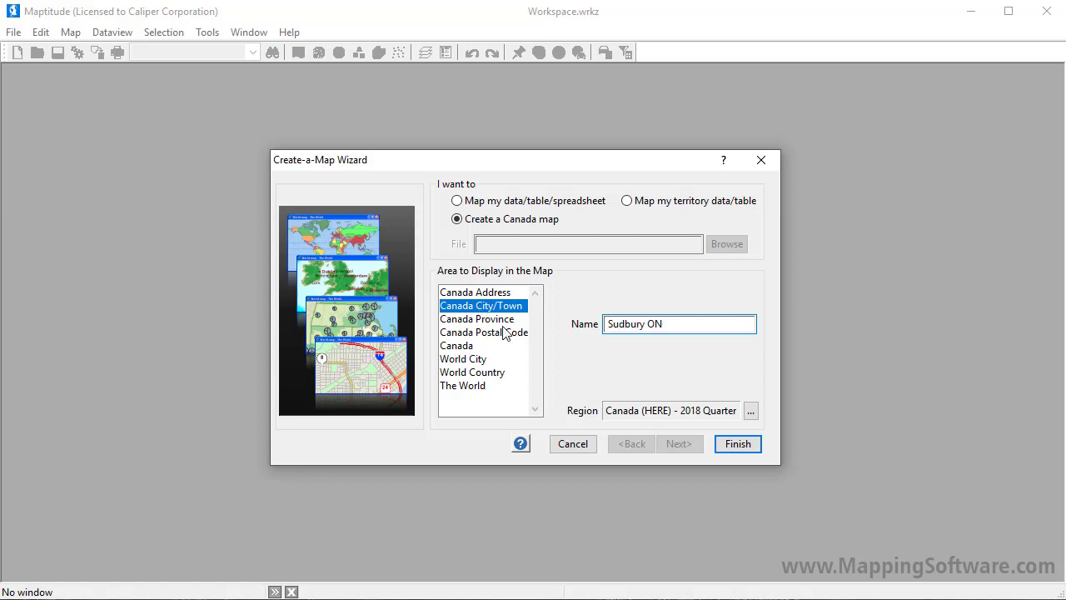
{"action": "left_click", "coordinate": [737, 443]}
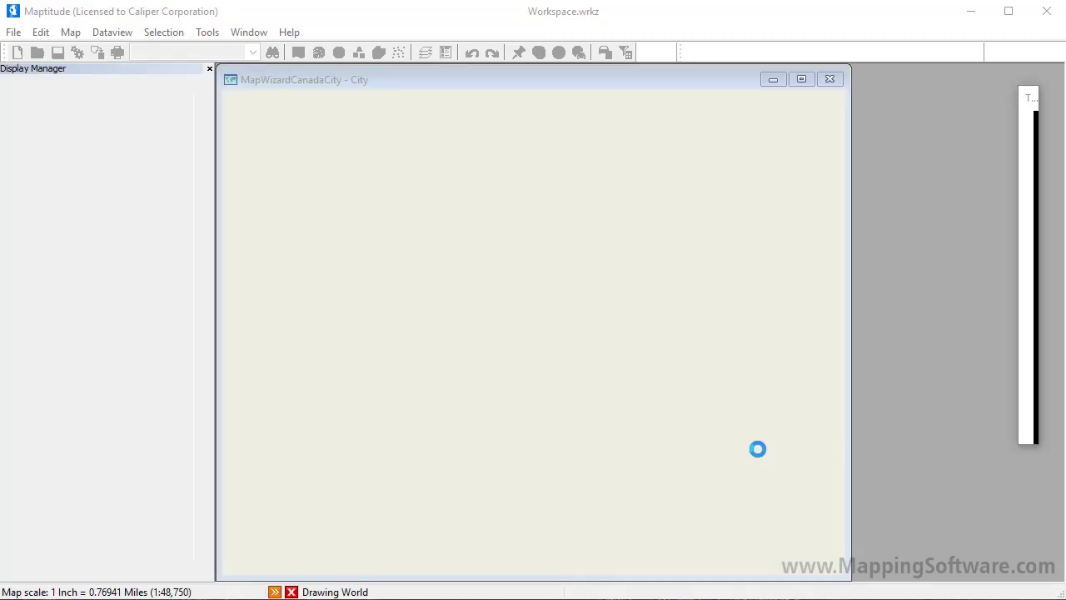